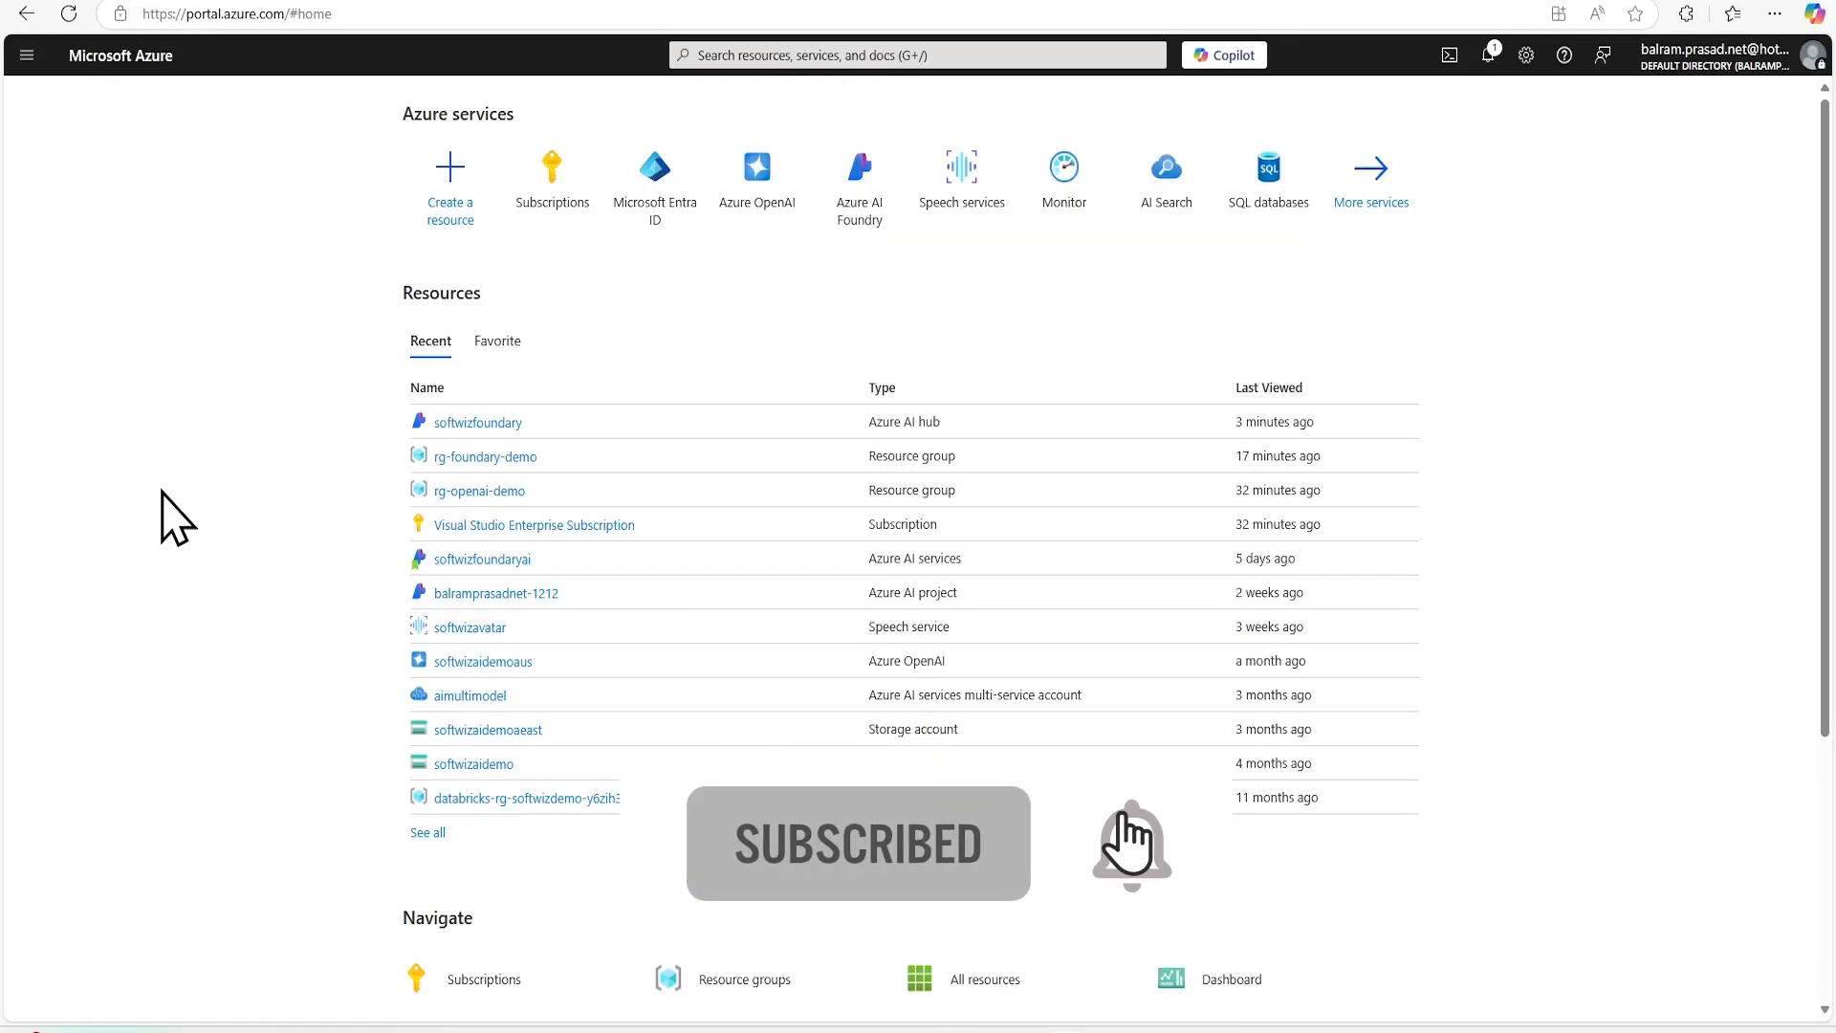
# Step: Open the softwizfoundary Azure AI hub from the portal's recent resources
pyautogui.click(478, 422)
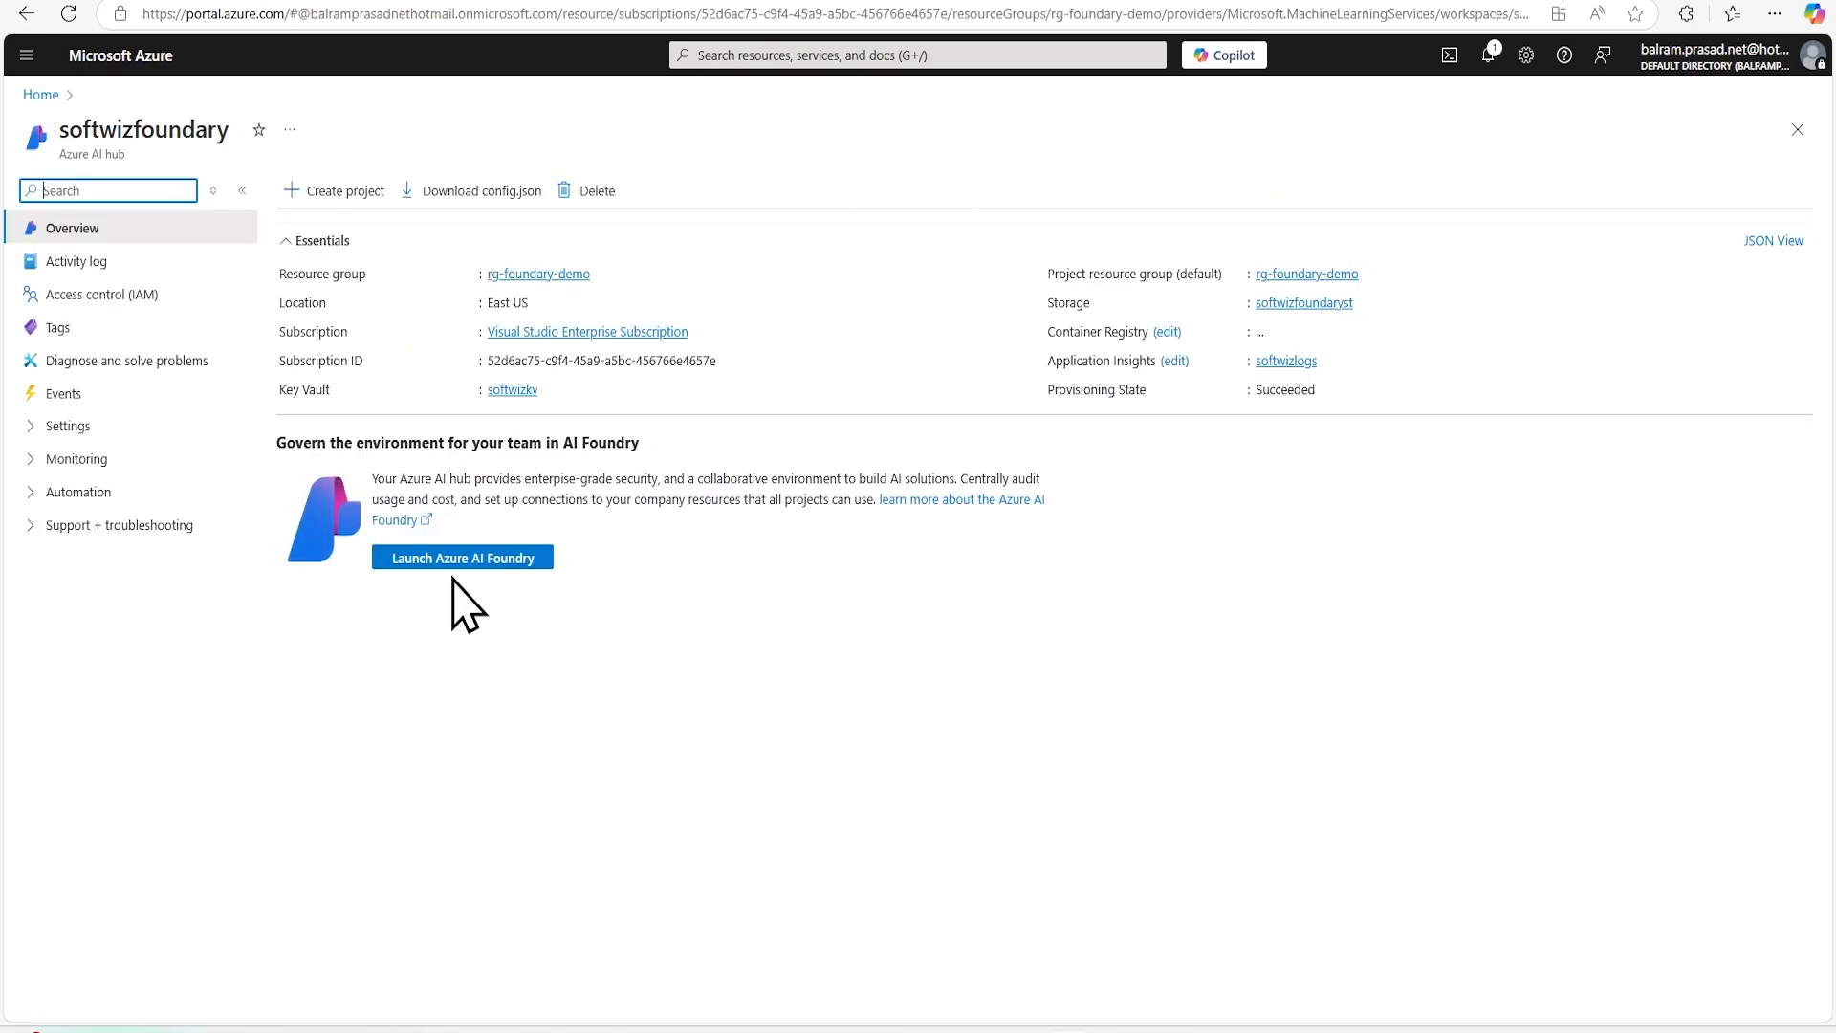
# Step: Launch the softwizfoundary hub in Azure AI Foundry
pyautogui.click(461, 556)
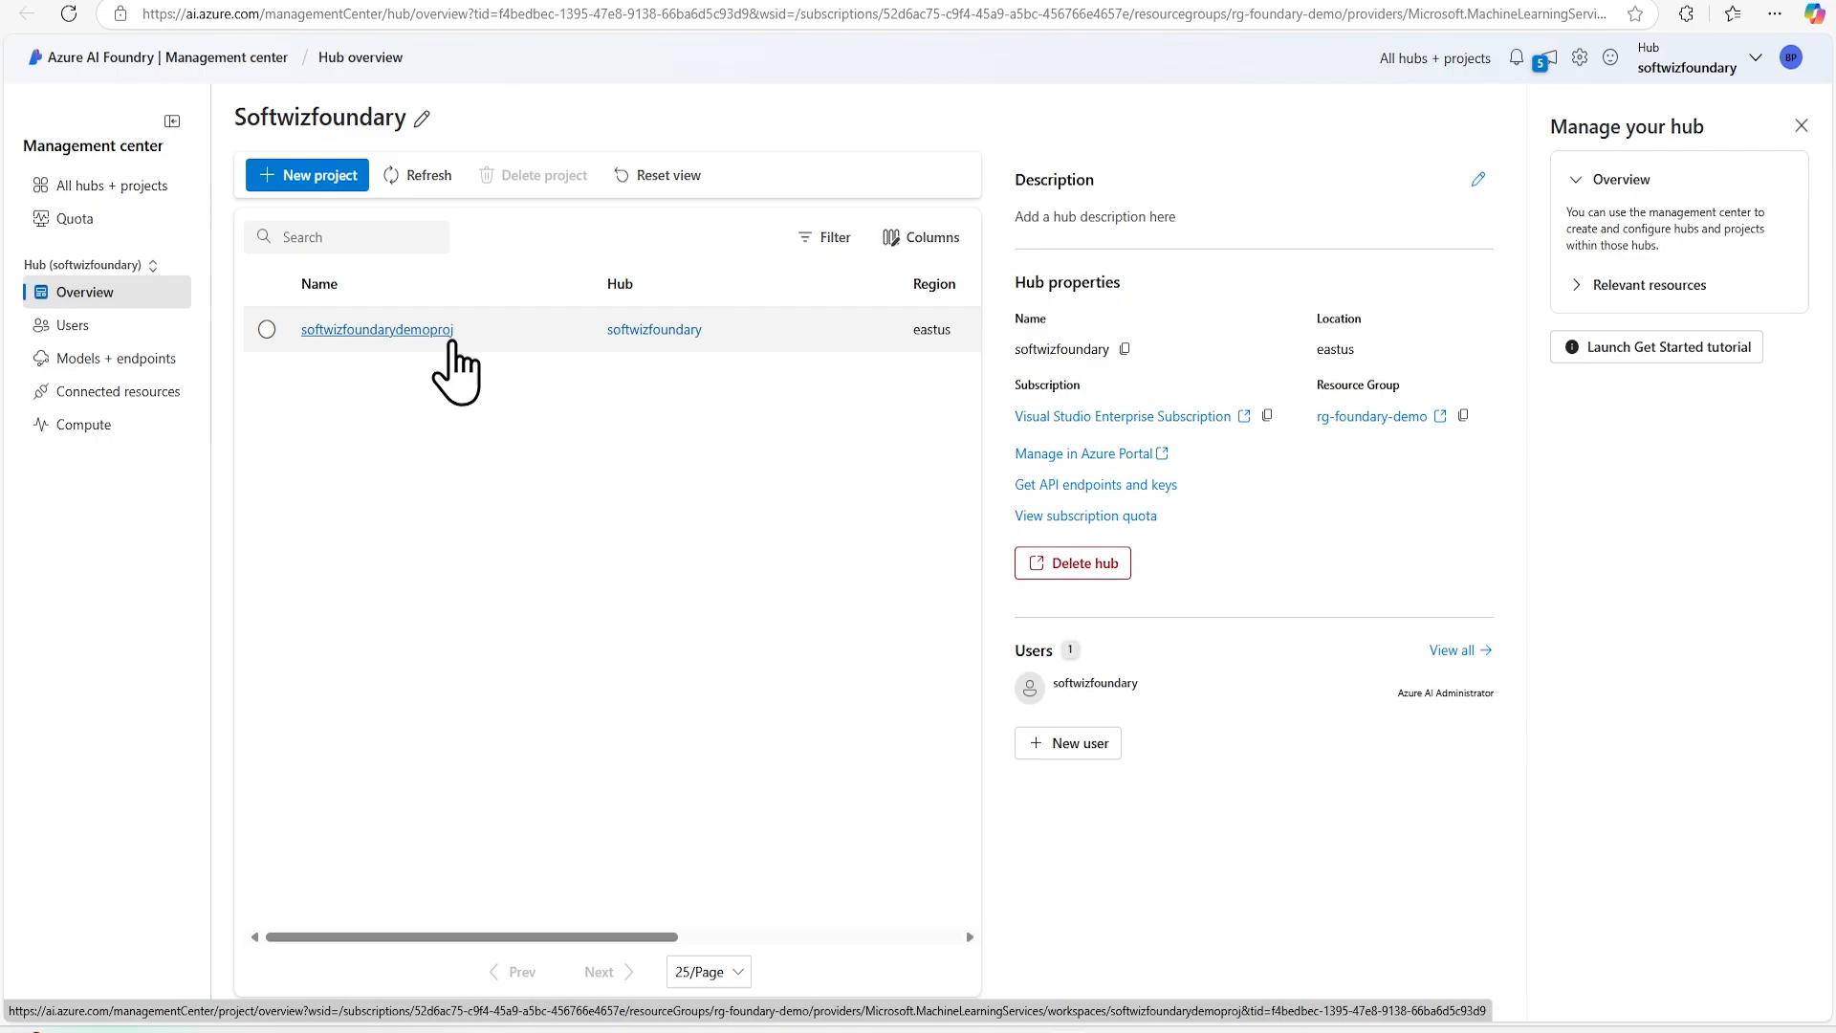
# Step: Open the softwizfoundarydemoproj project and view the DeepSeek-R1 model card in the catalog
pyautogui.click(376, 329)
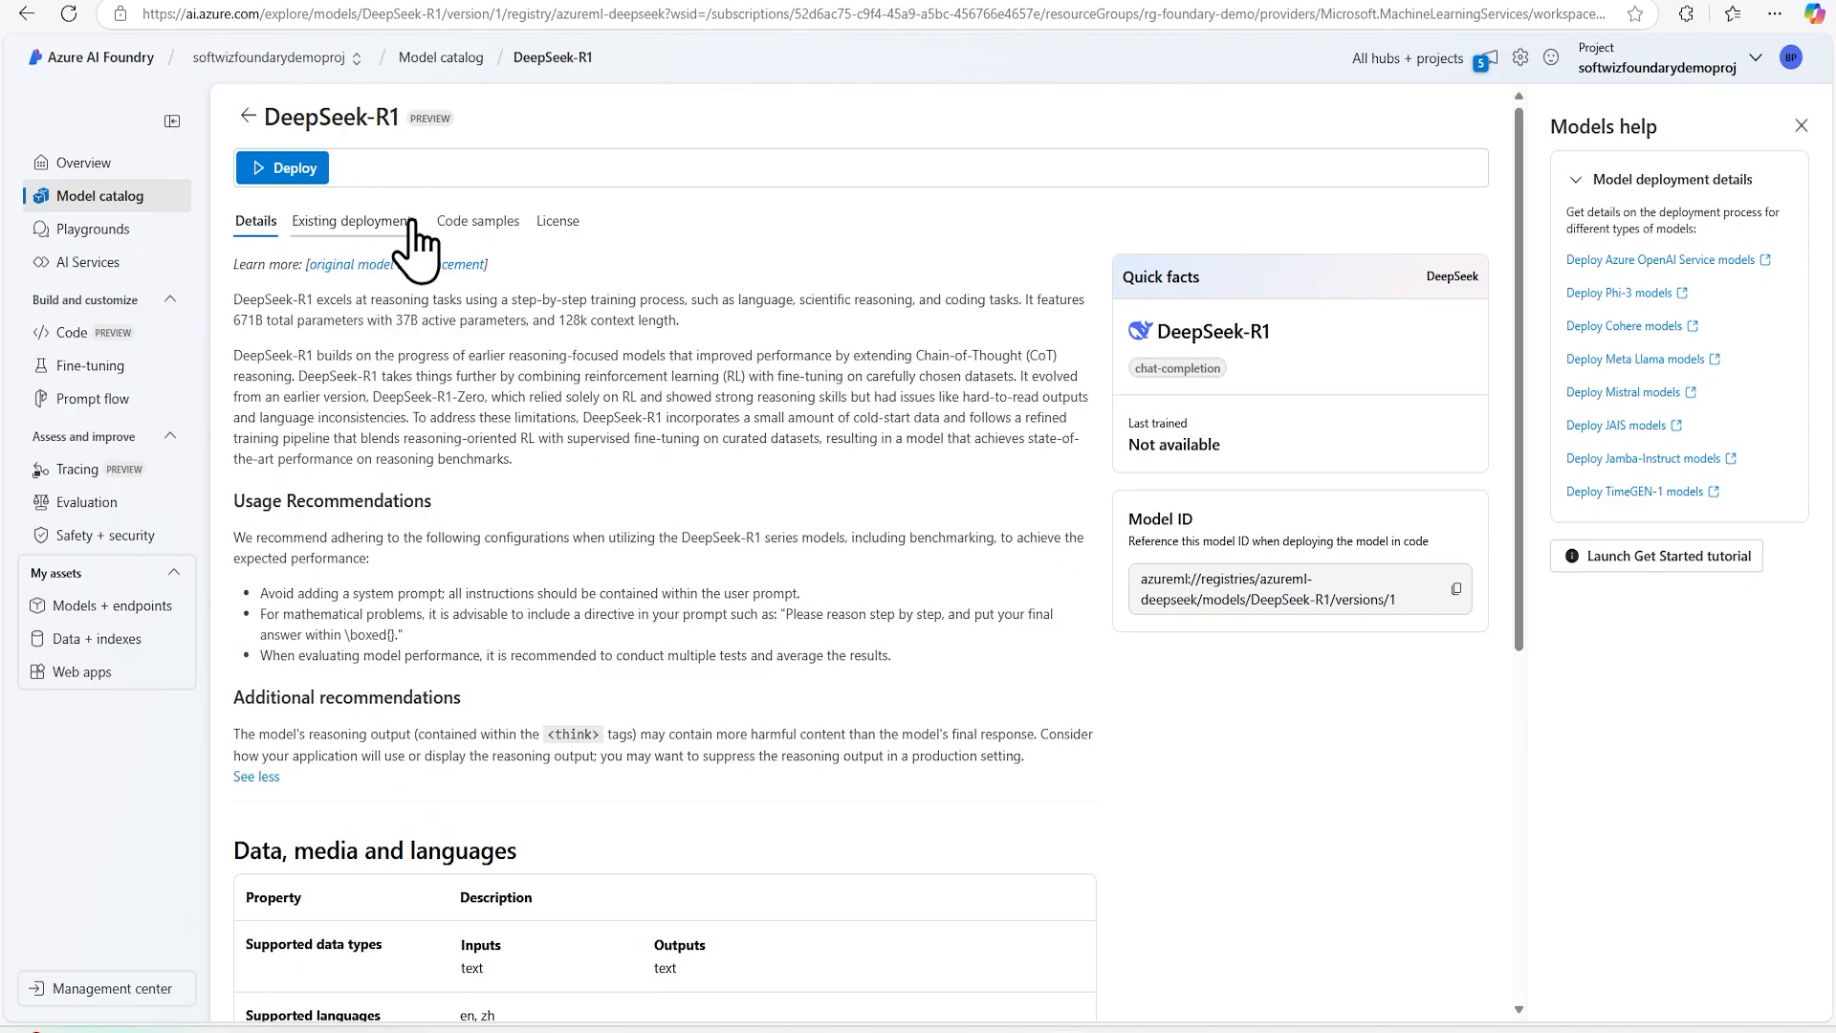
# Step: Show DeepSeek-R1's Python Azure AI Inferencing SDK code samples
pyautogui.click(479, 220)
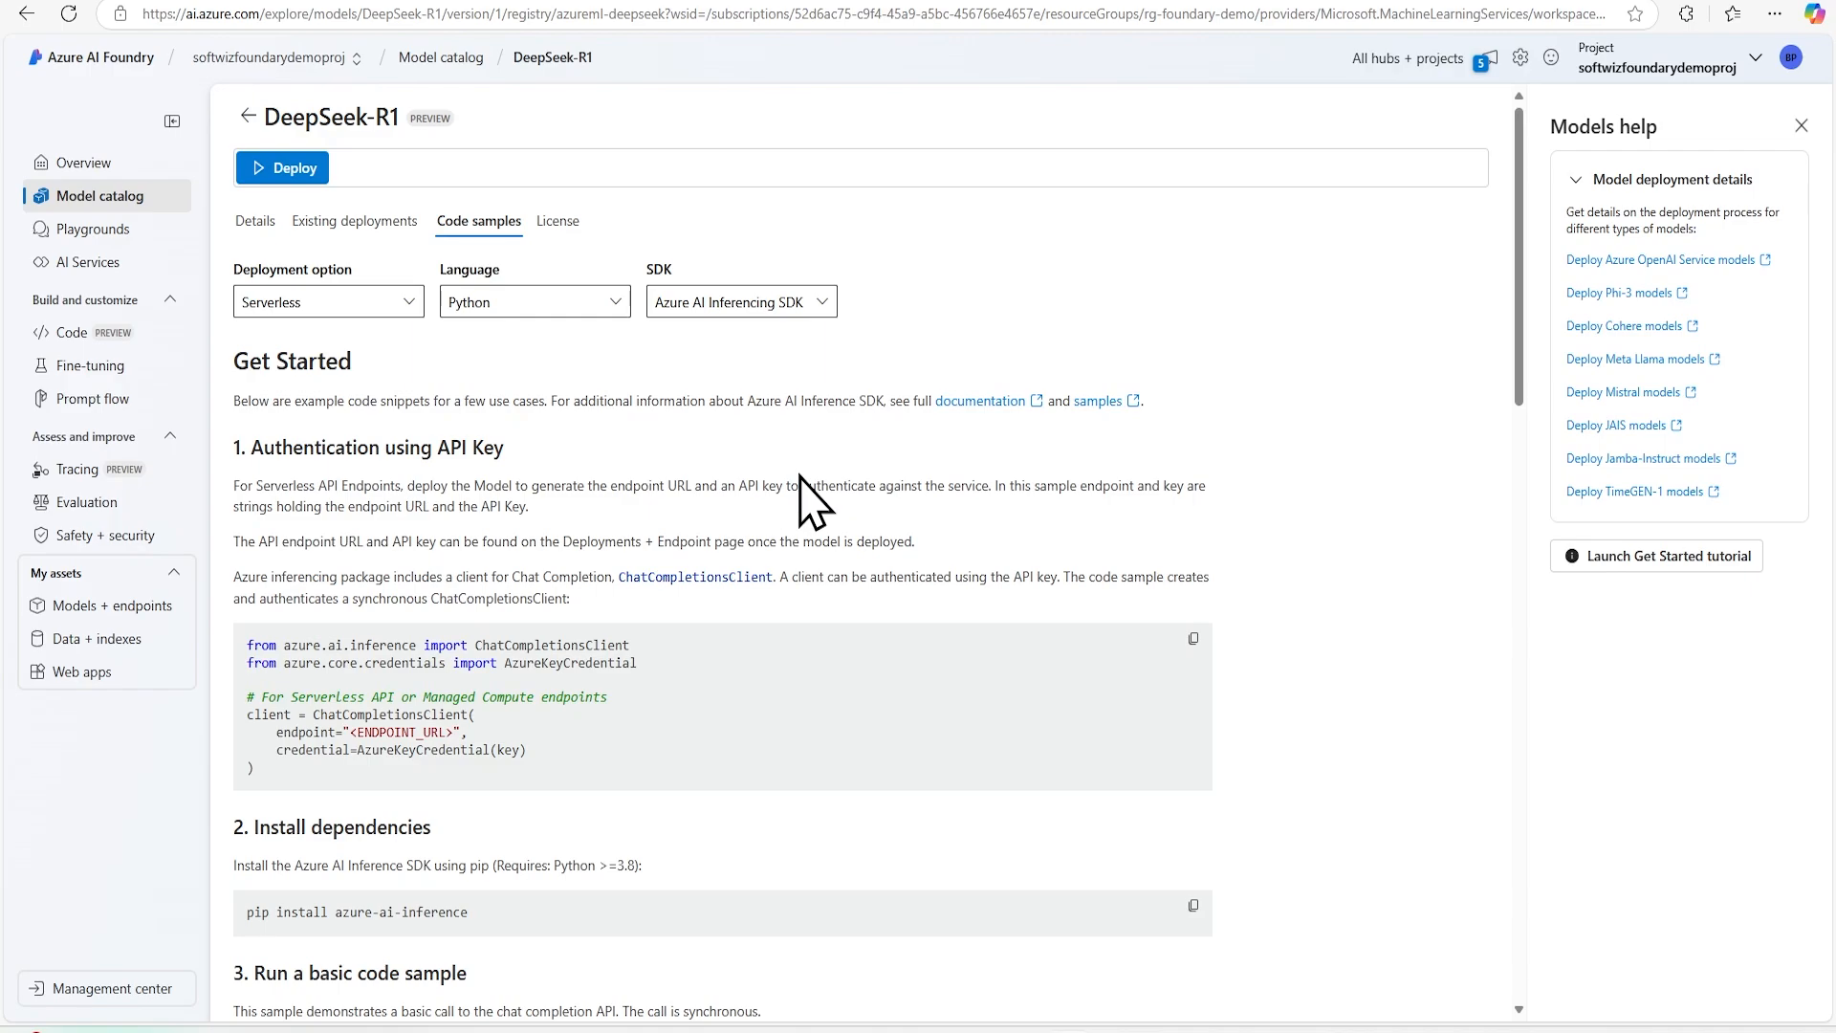
pyautogui.moveTo(293, 168)
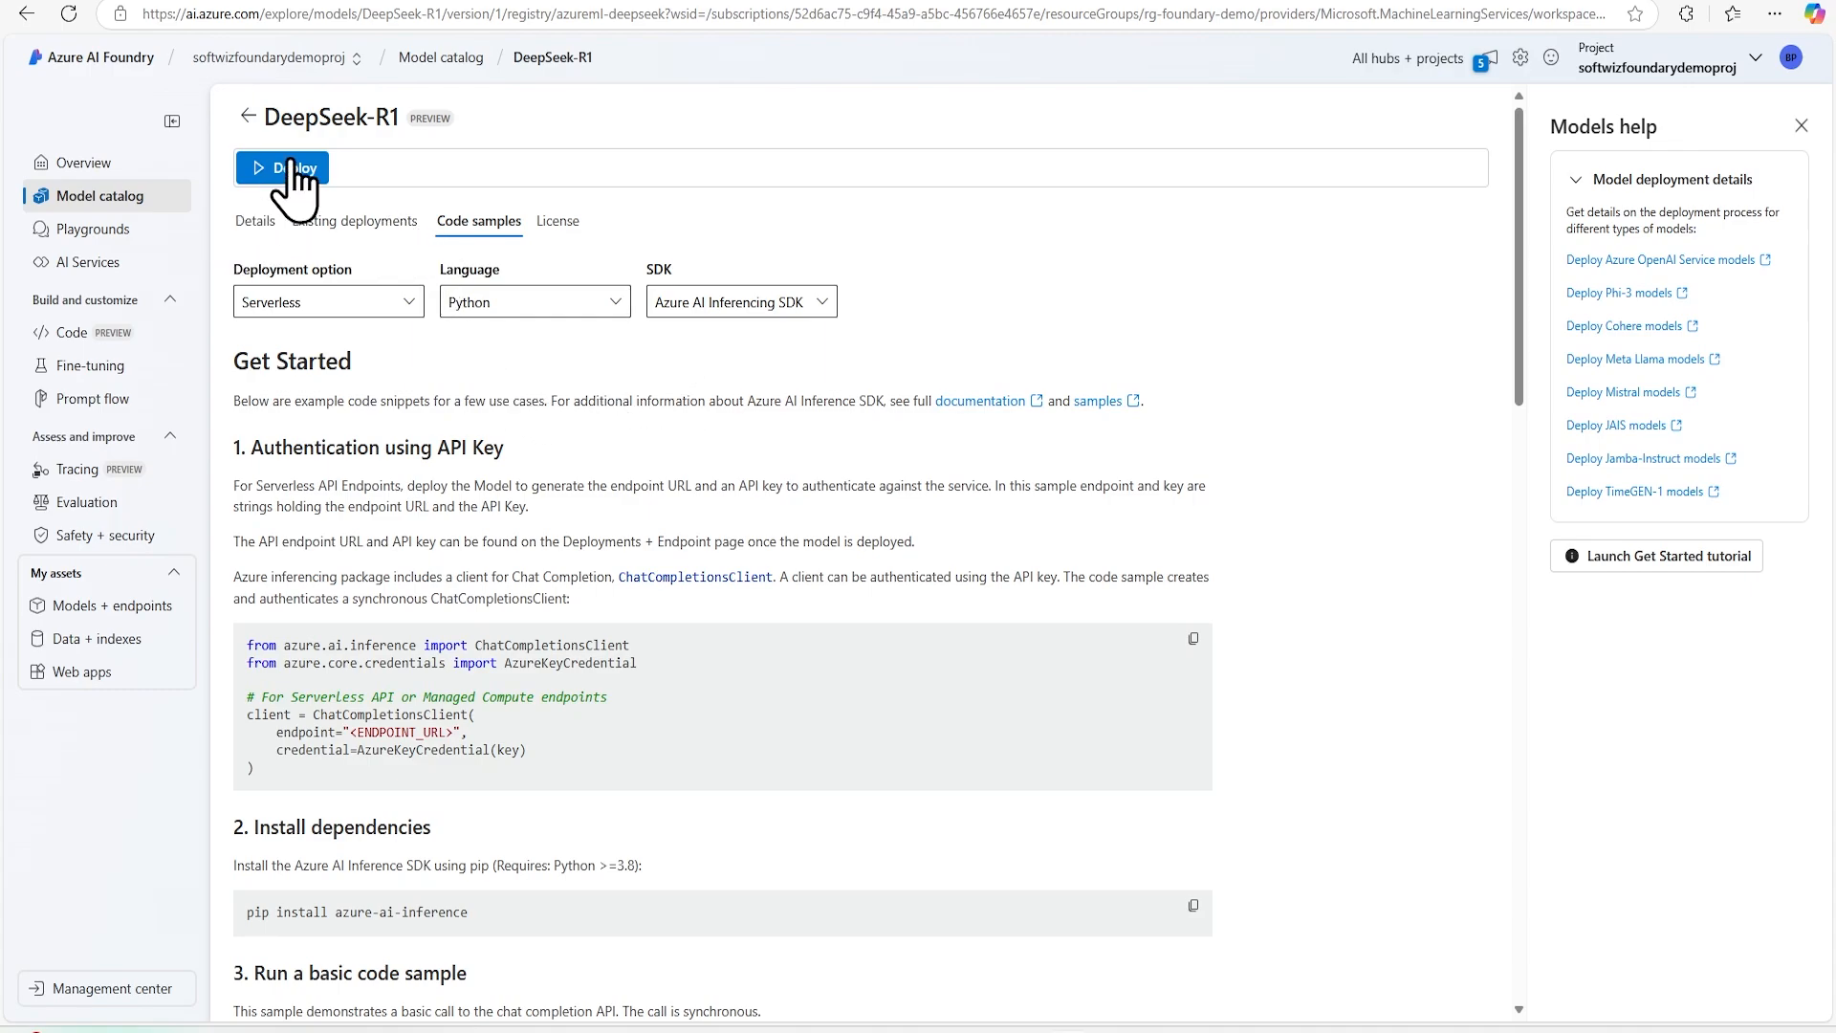
# Step: Deploy DeepSeek-R1 as DeepSeek-R1-softwiz with content filtering enabled, then view the deployment
pyautogui.click(283, 168)
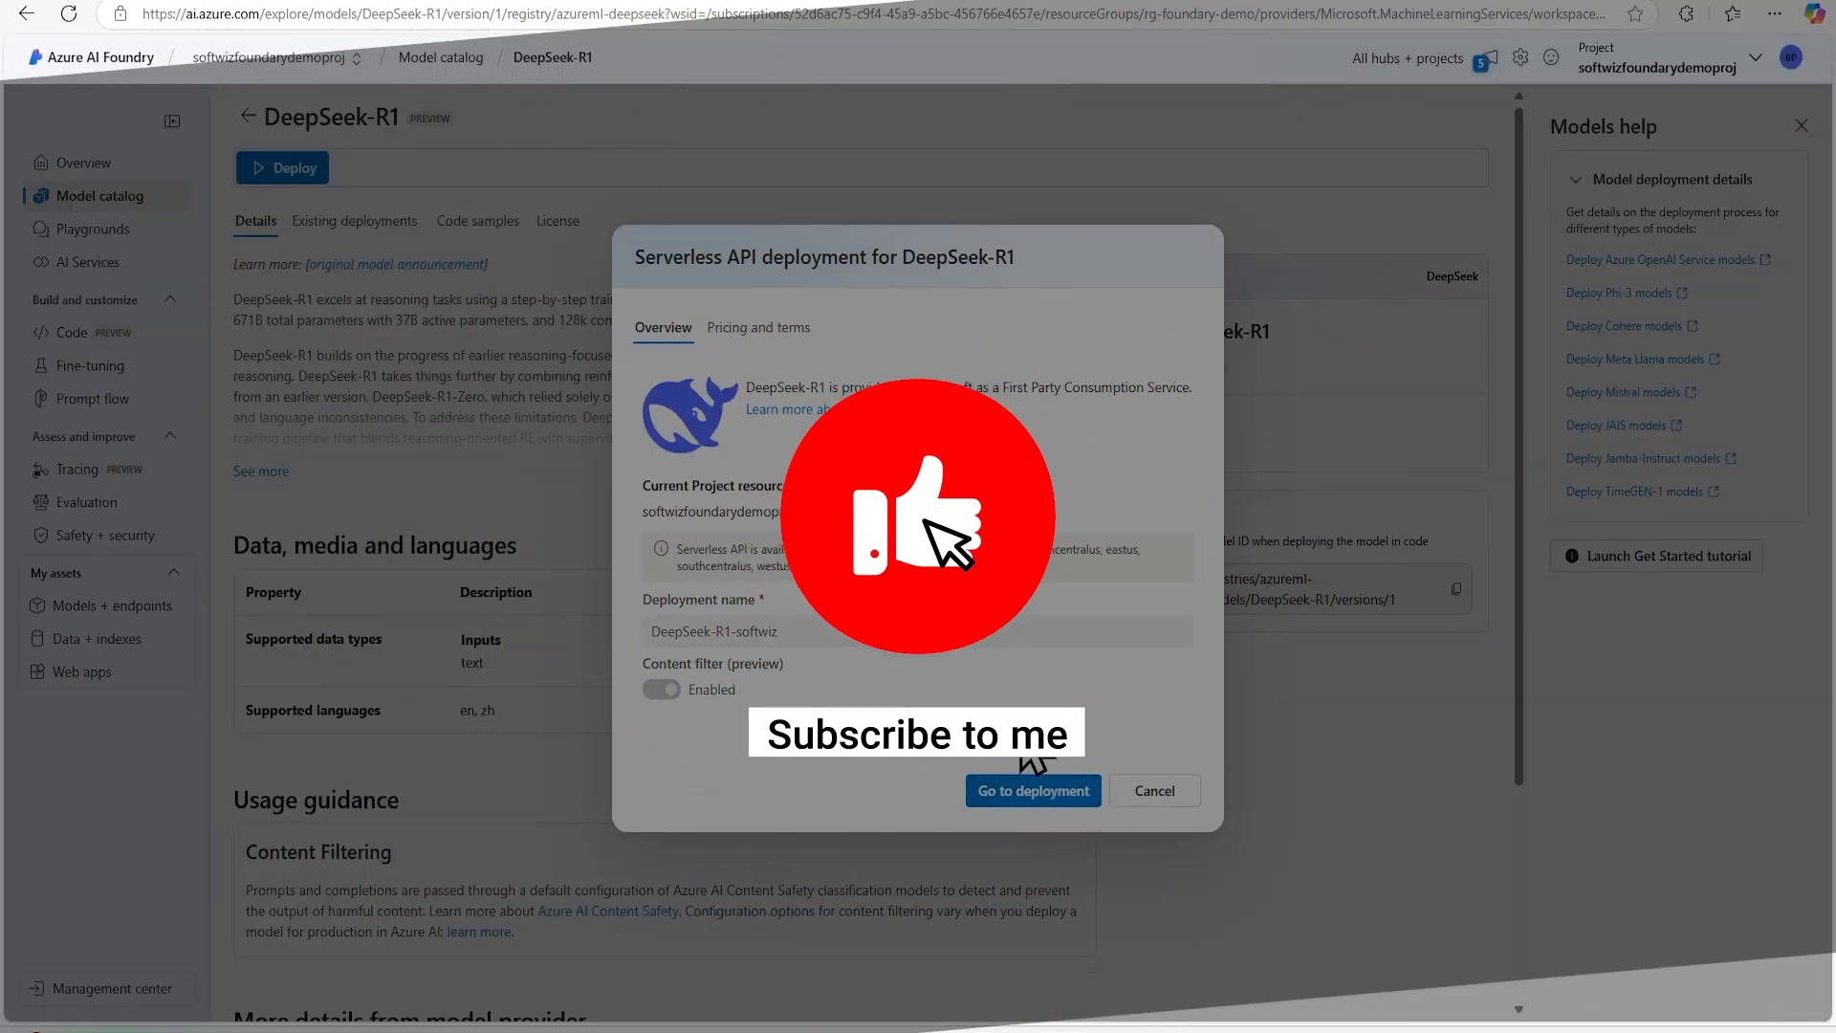
pyautogui.click(1032, 789)
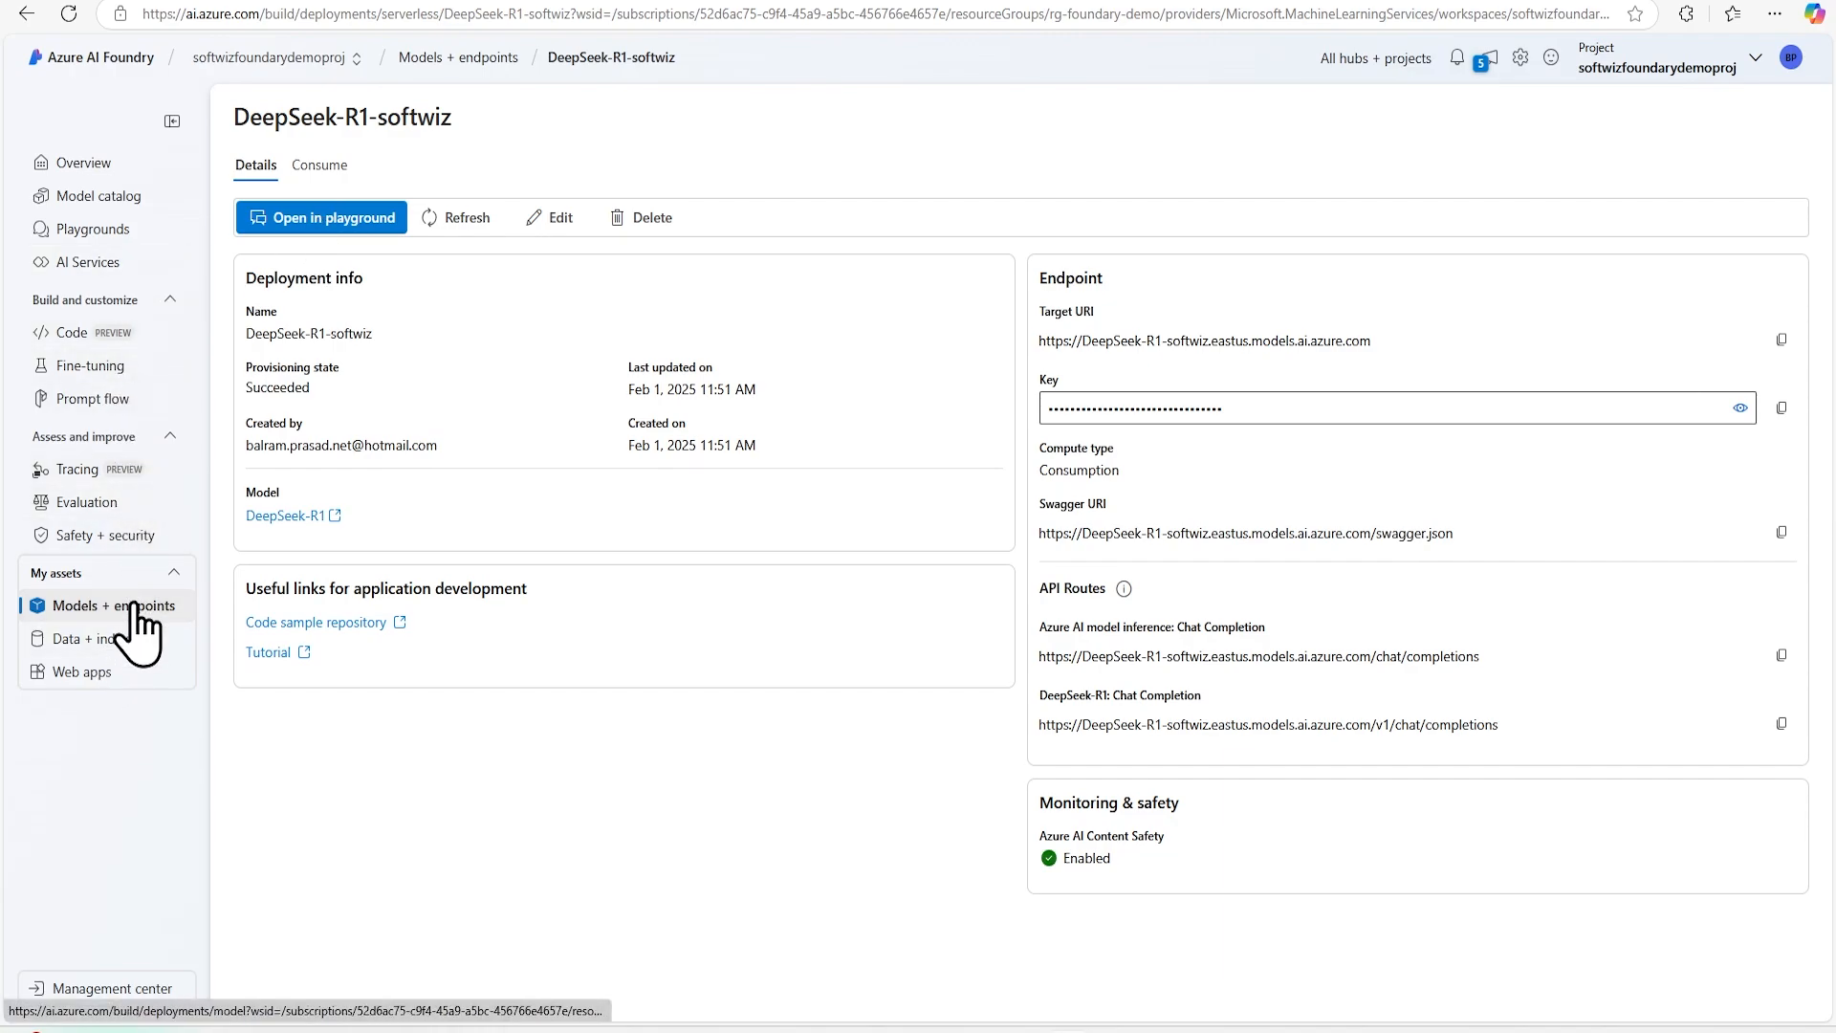
# Step: Check the DeepSeek-R1-softwiz details, then go to Models + endpoints
pyautogui.click(118, 605)
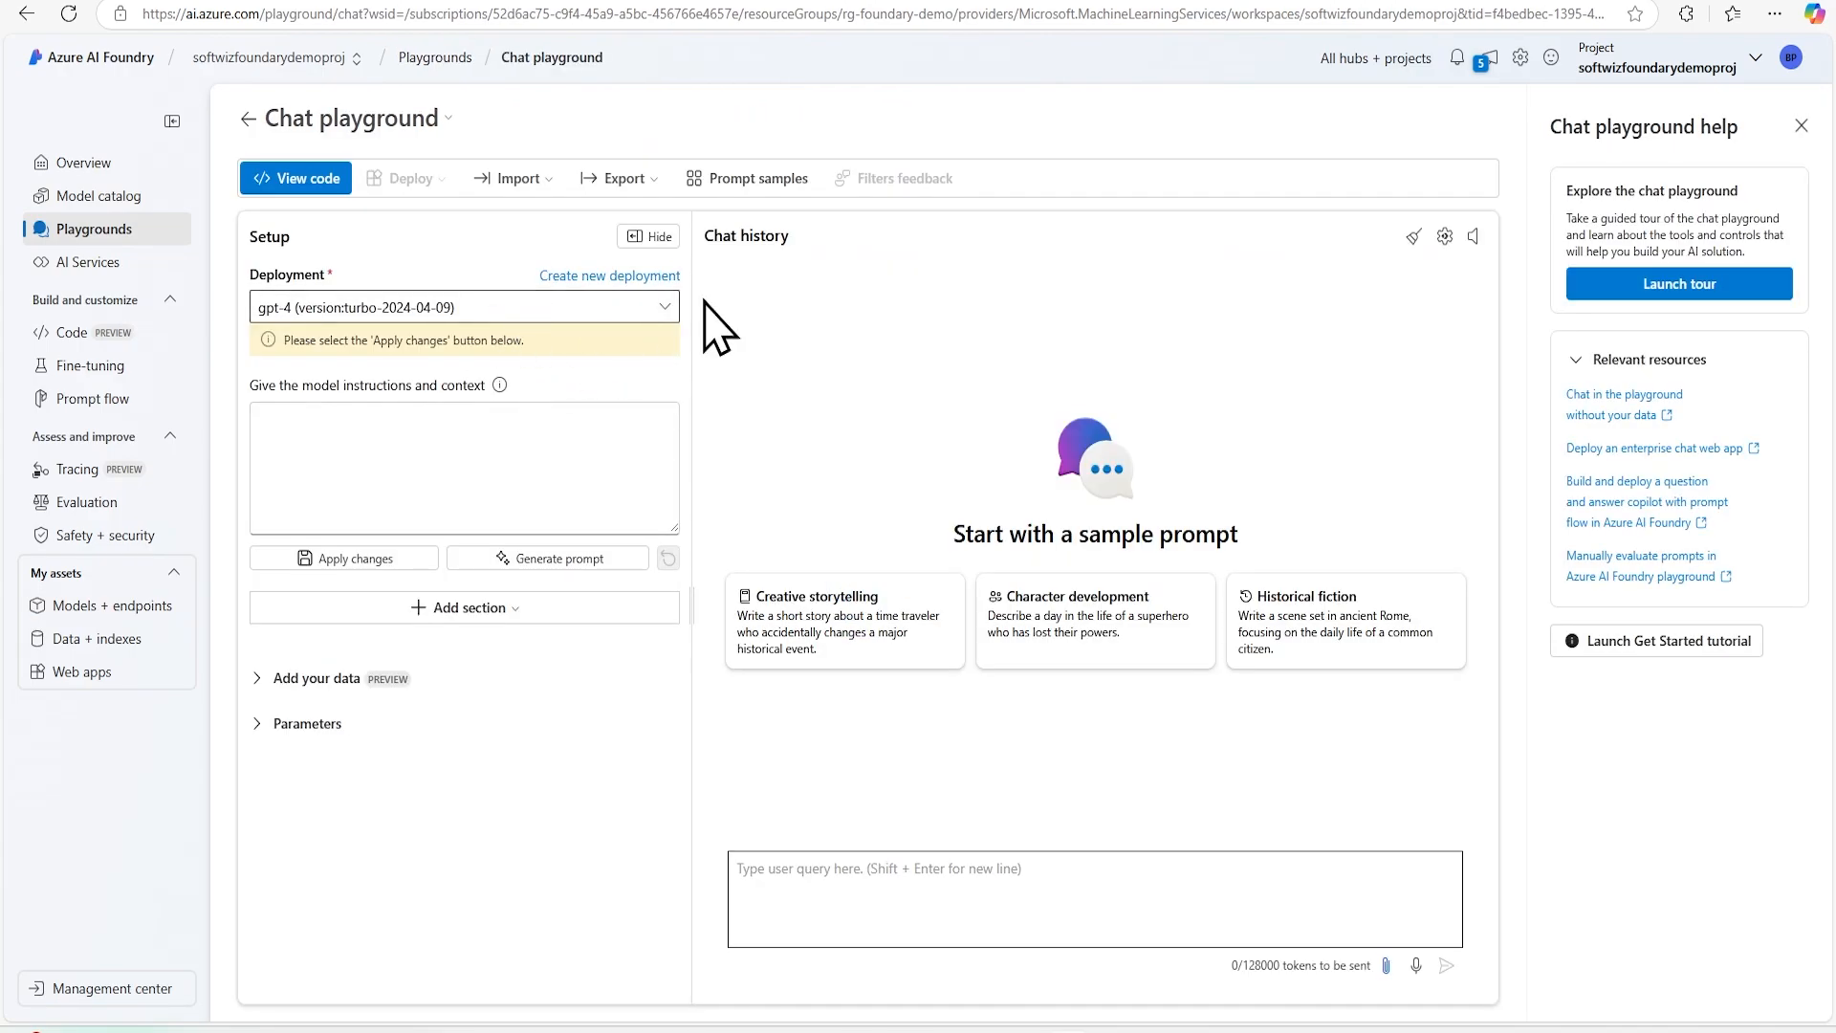
pyautogui.moveTo(521, 64)
pyautogui.write('could you tell me about quantam computing and whi')
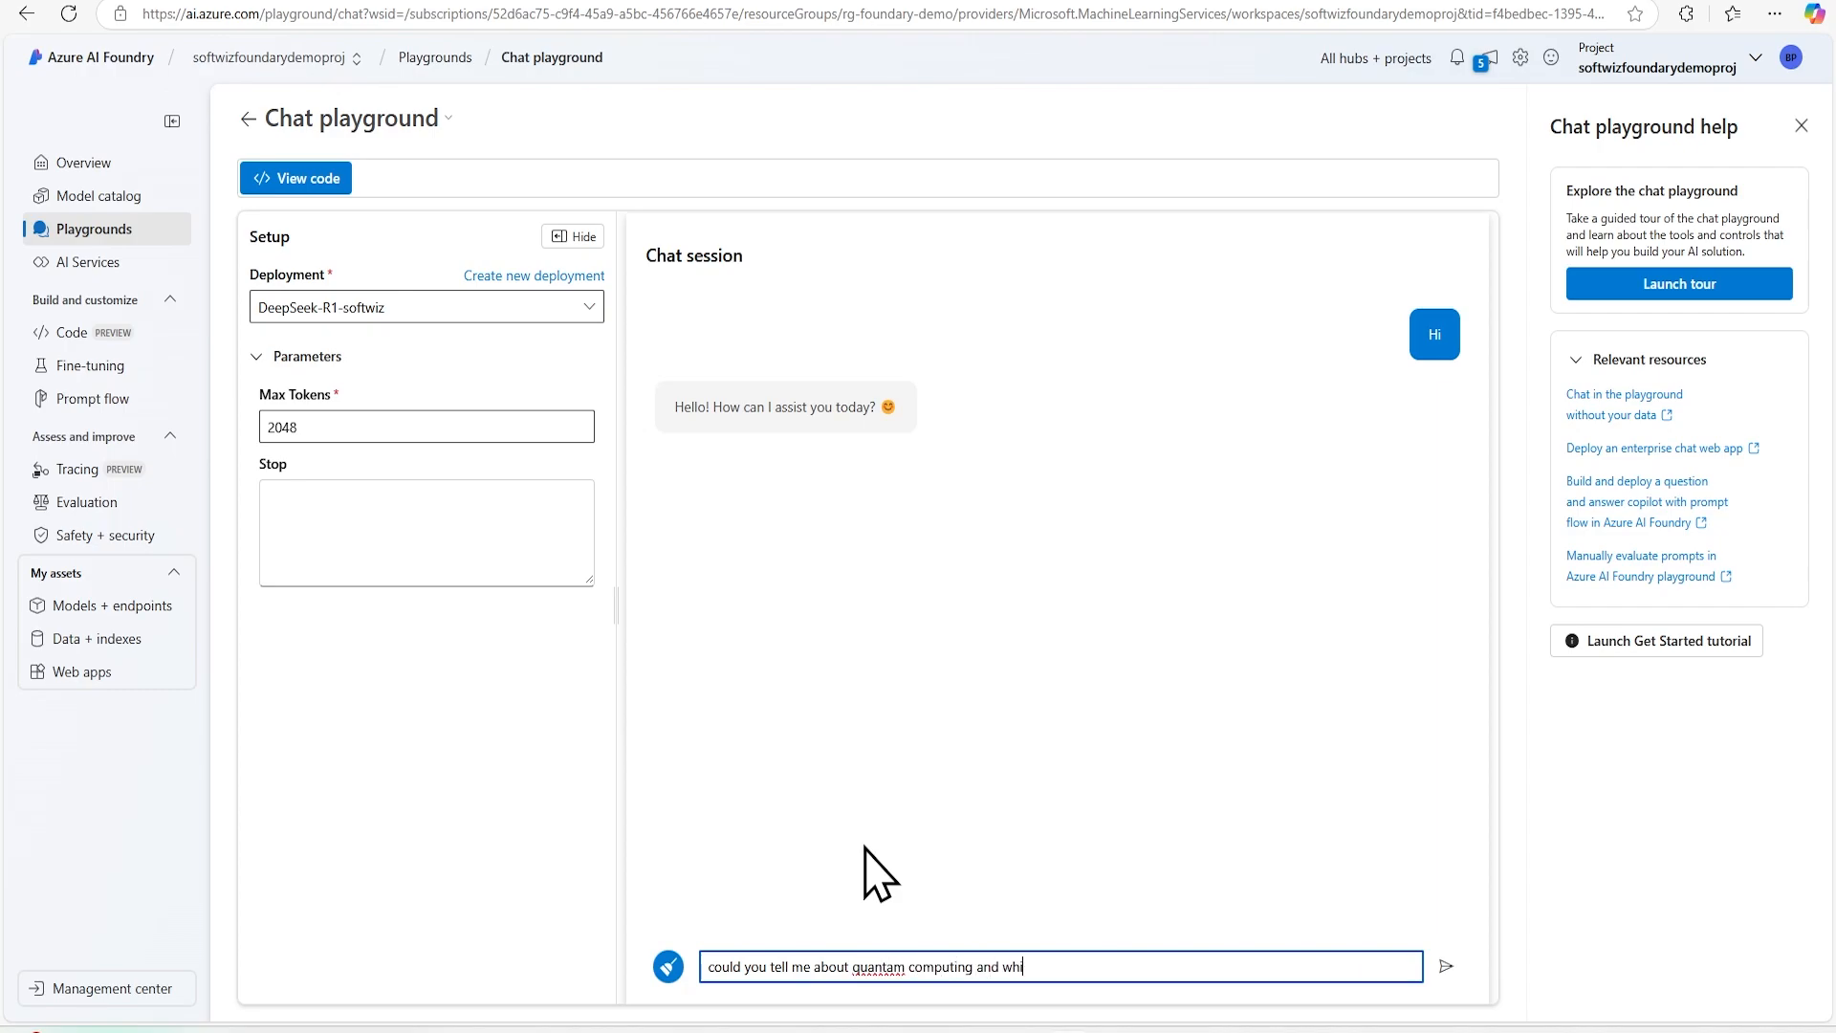
# Step: Ask DeepSeek-R1 about quantum computing and its leading companies
pyautogui.click(1445, 966)
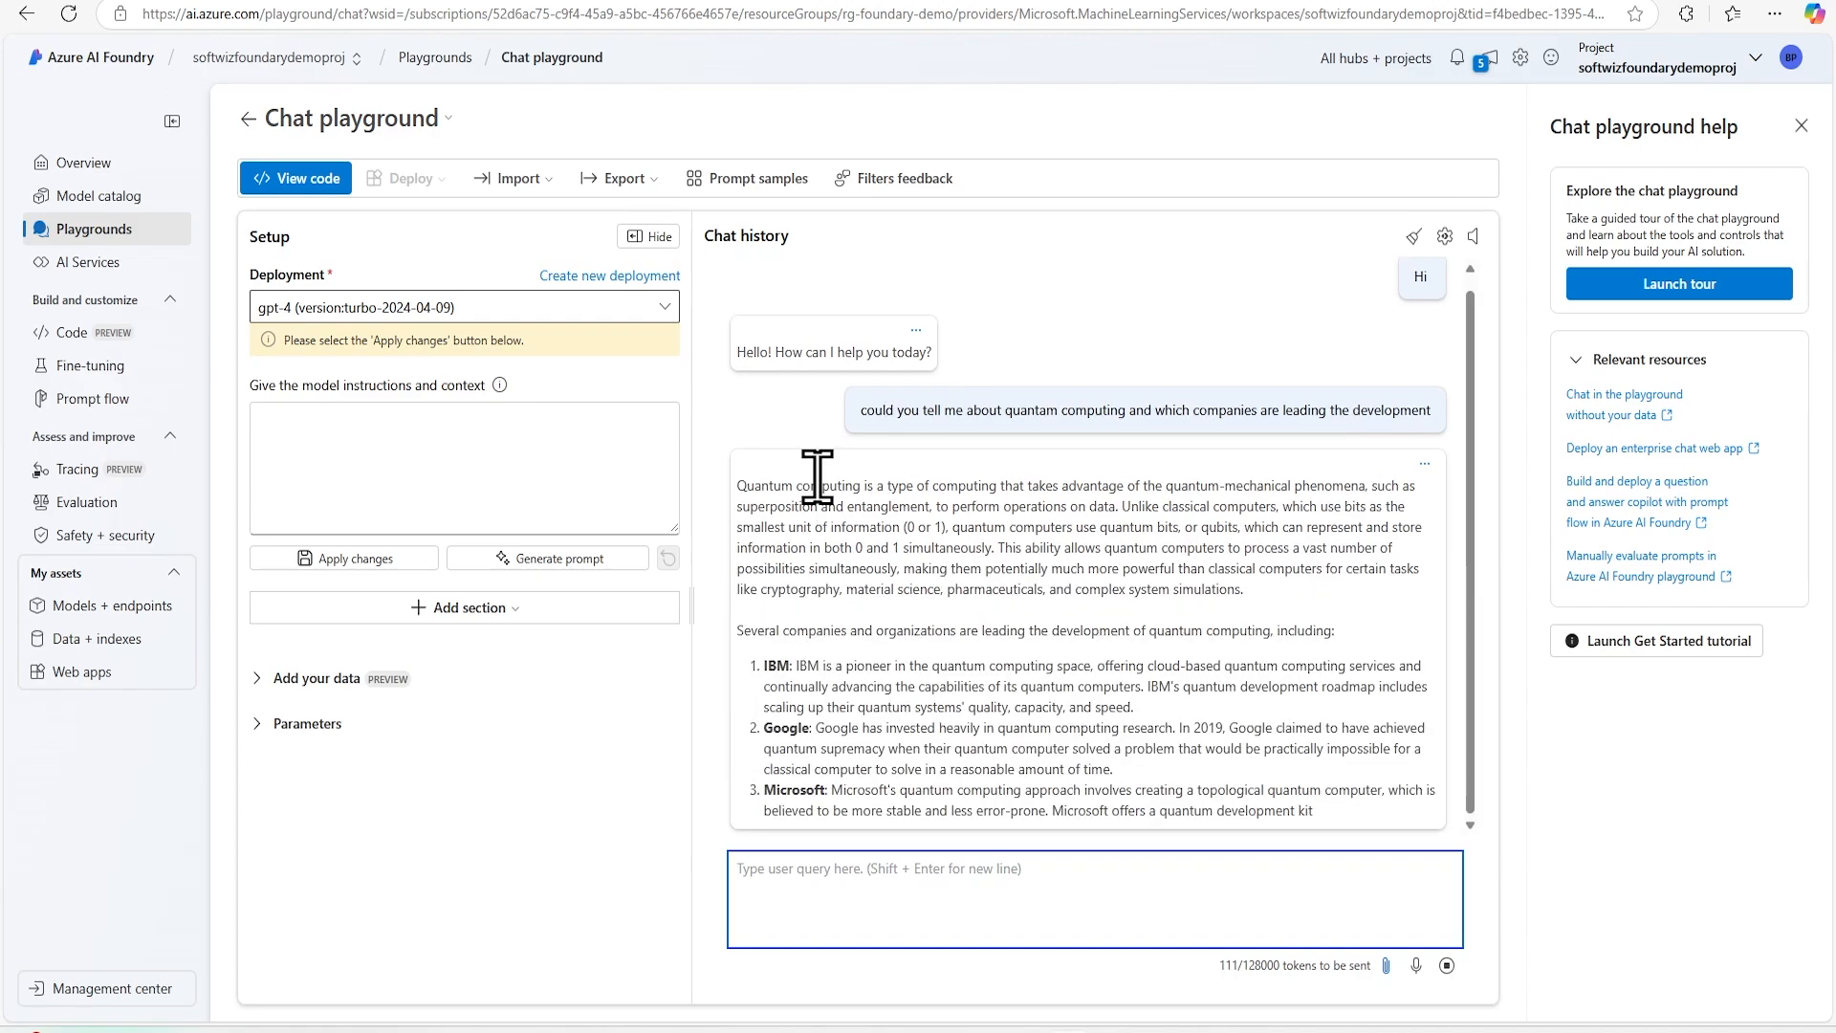
# Step: Read gpt-4's full quantum computing answer and bring up the prompt samples gallery
pyautogui.scroll(-3)
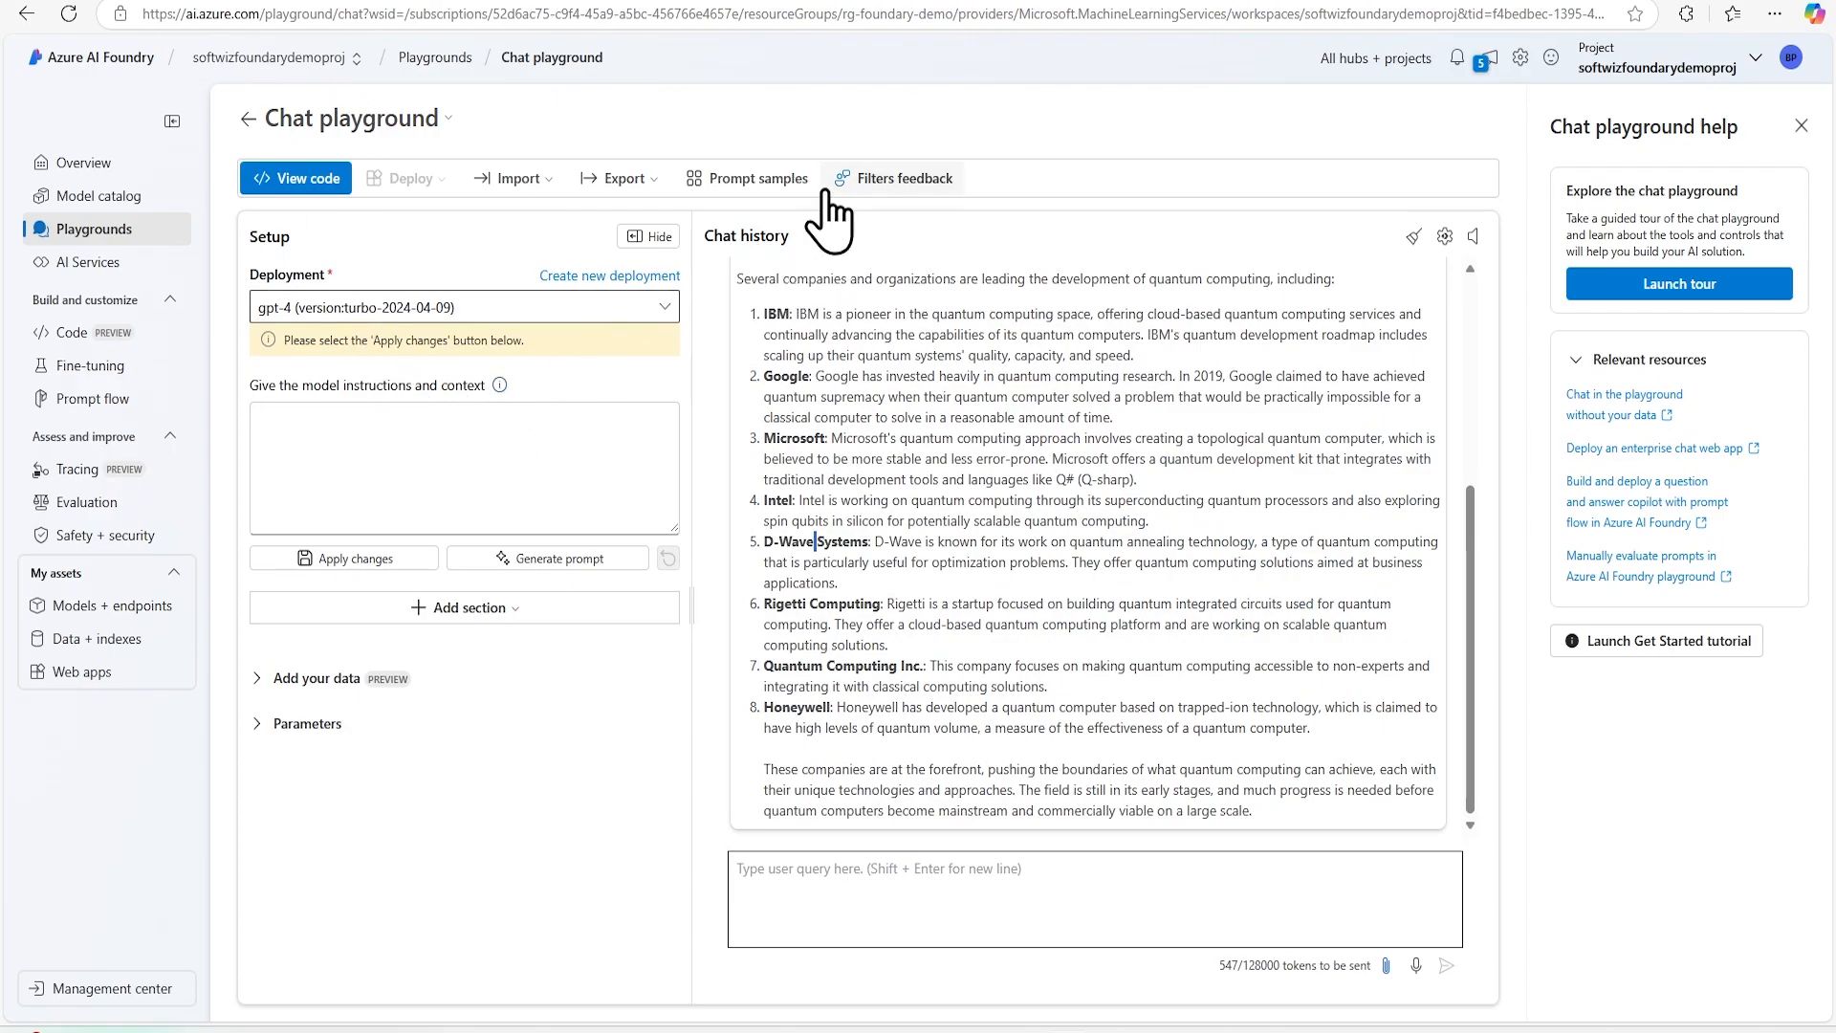
pyautogui.click(756, 178)
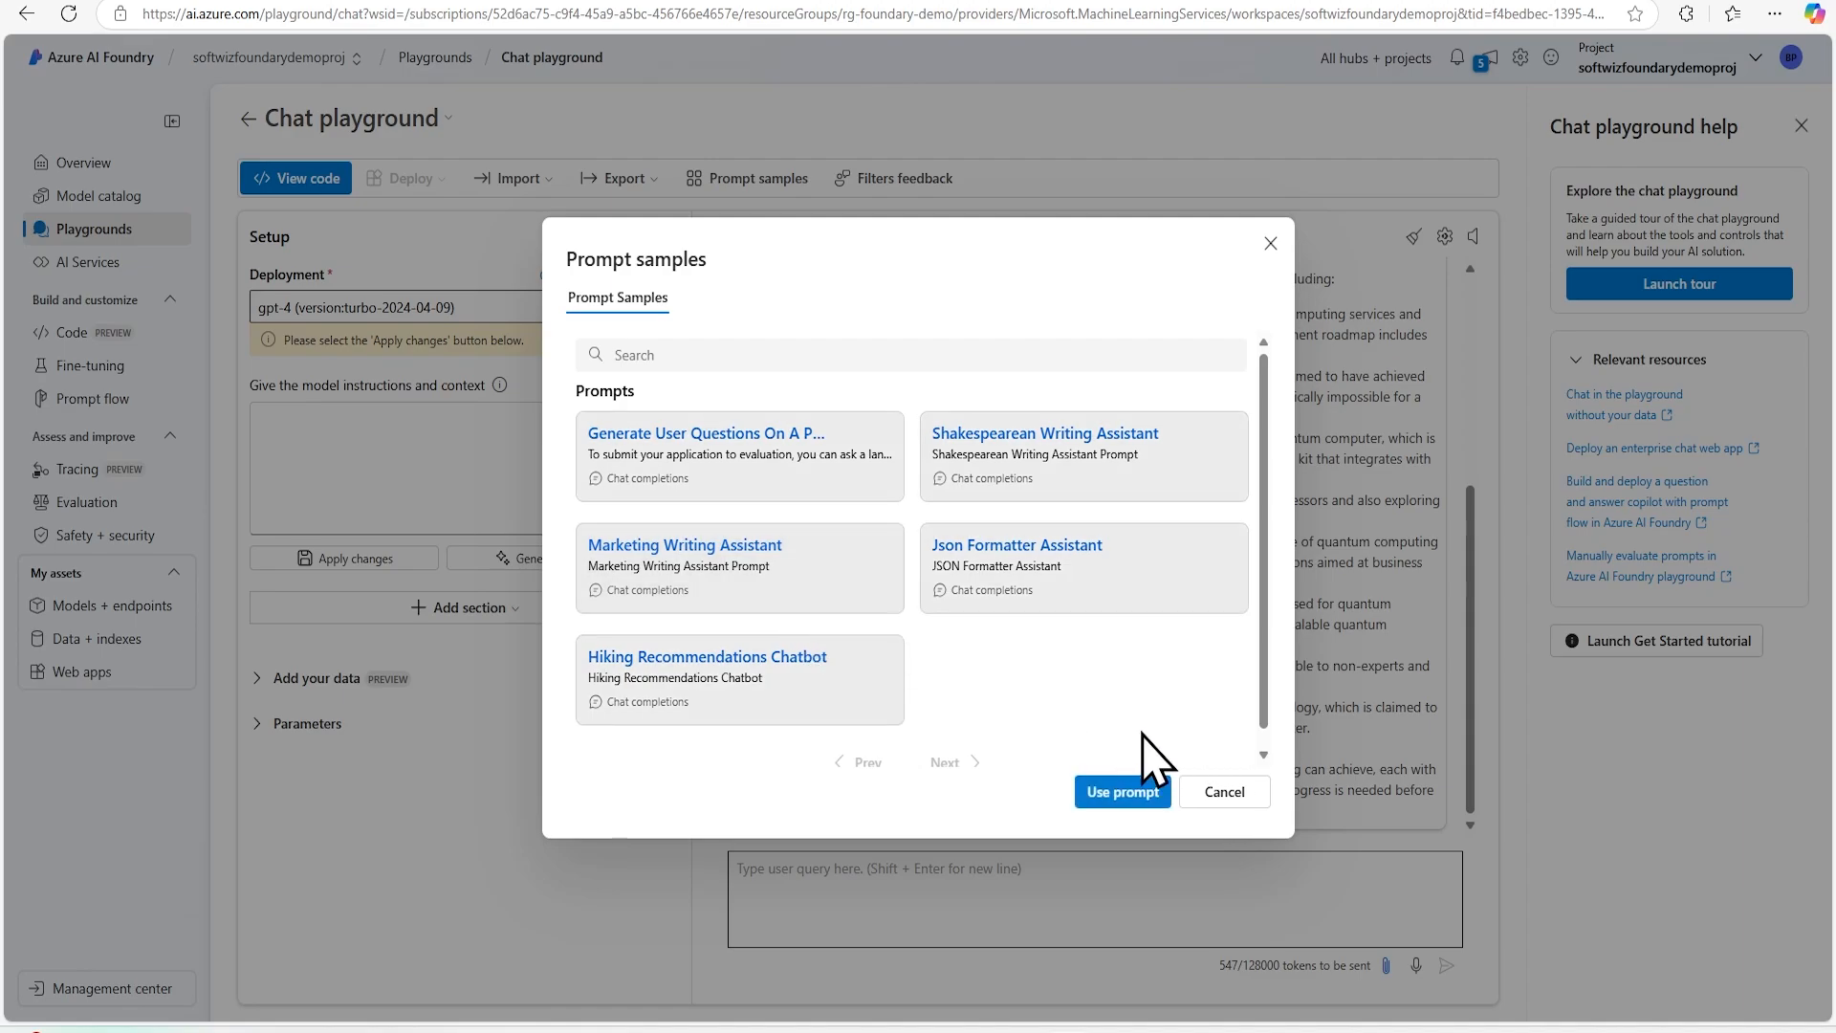
# Step: Close the Prompt samples gallery without choosing a prompt
pyautogui.click(1222, 792)
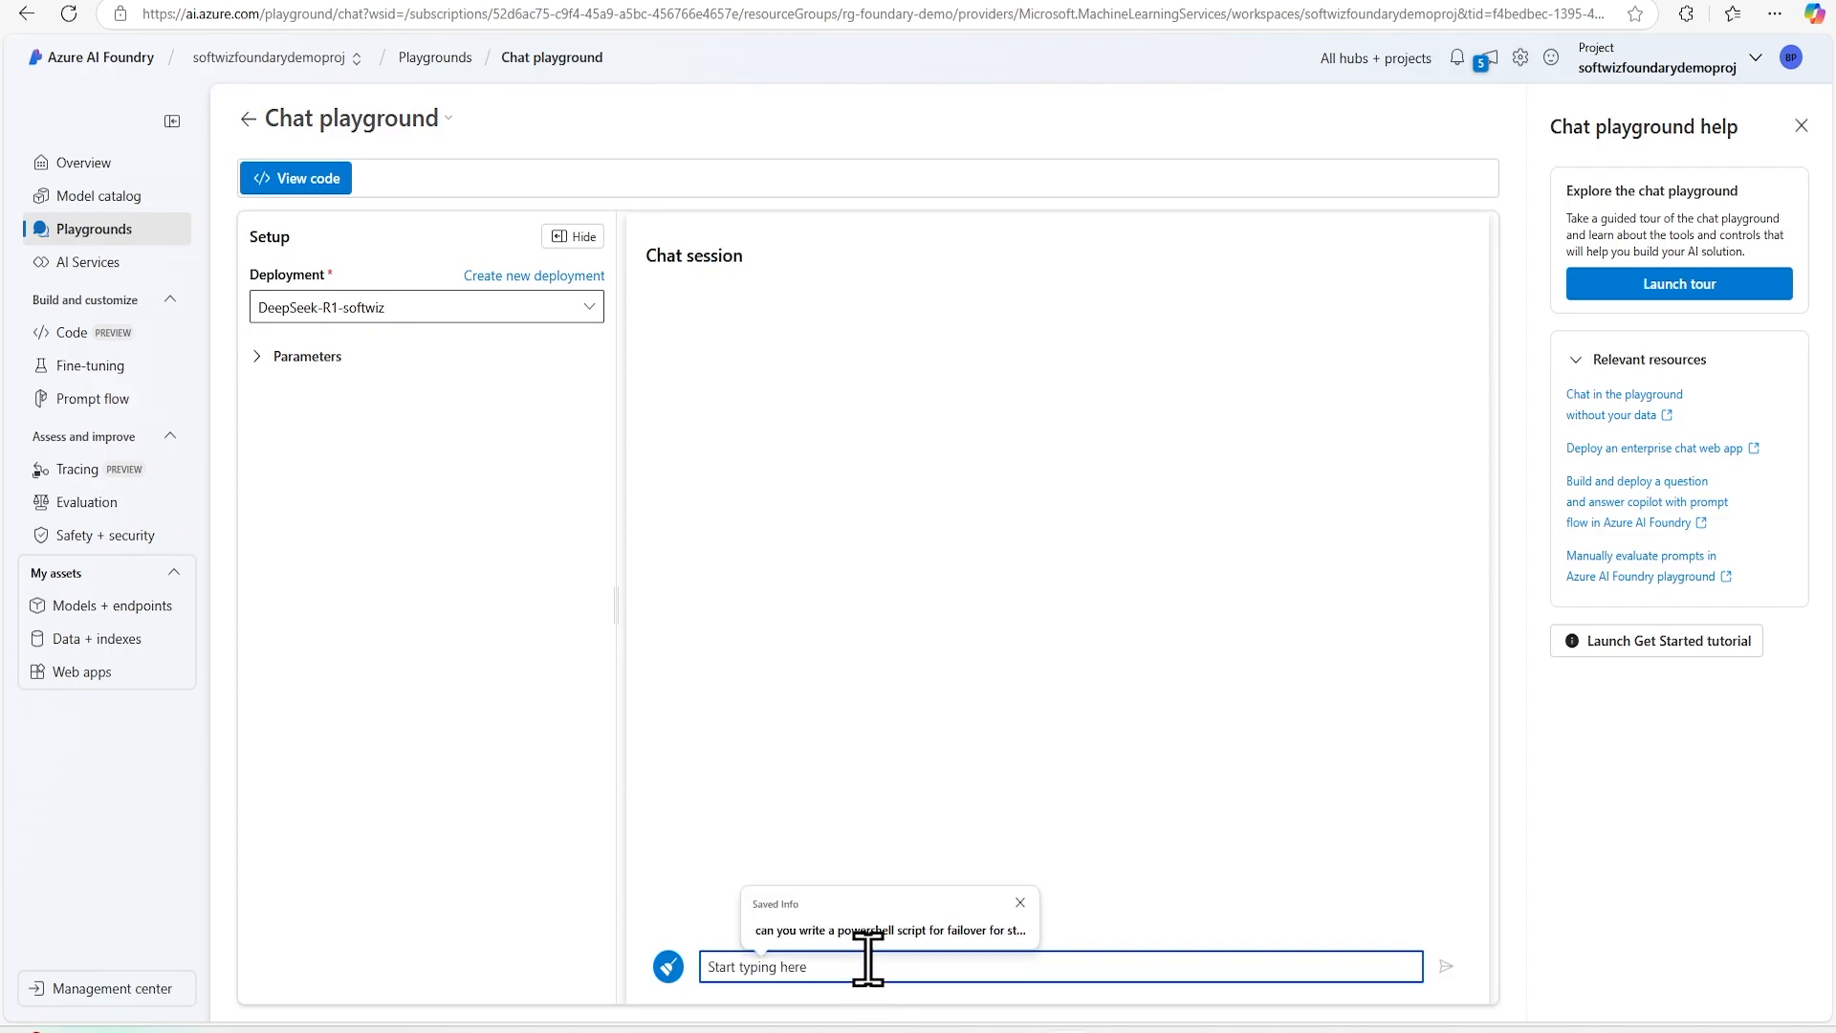
# Step: Correct the misspelling to 'assistant' and send the children's space story request
pyautogui.rightClick(819, 965)
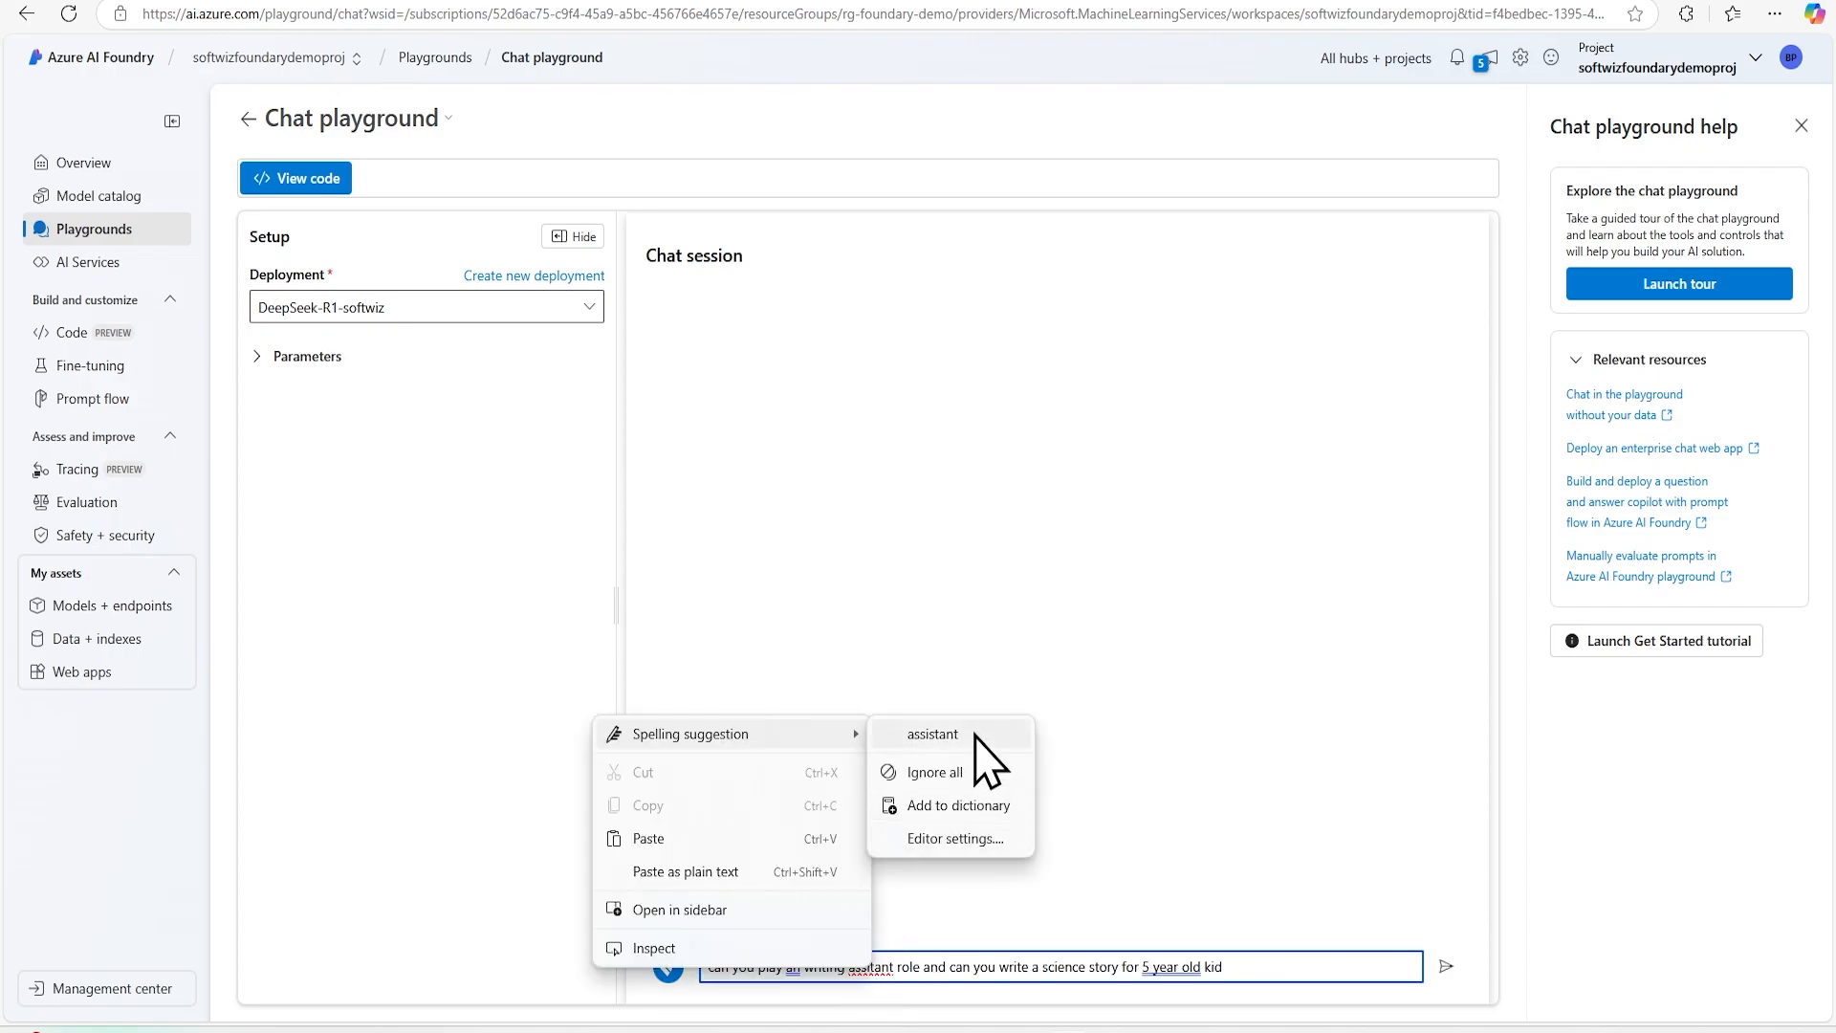
pyautogui.click(1445, 966)
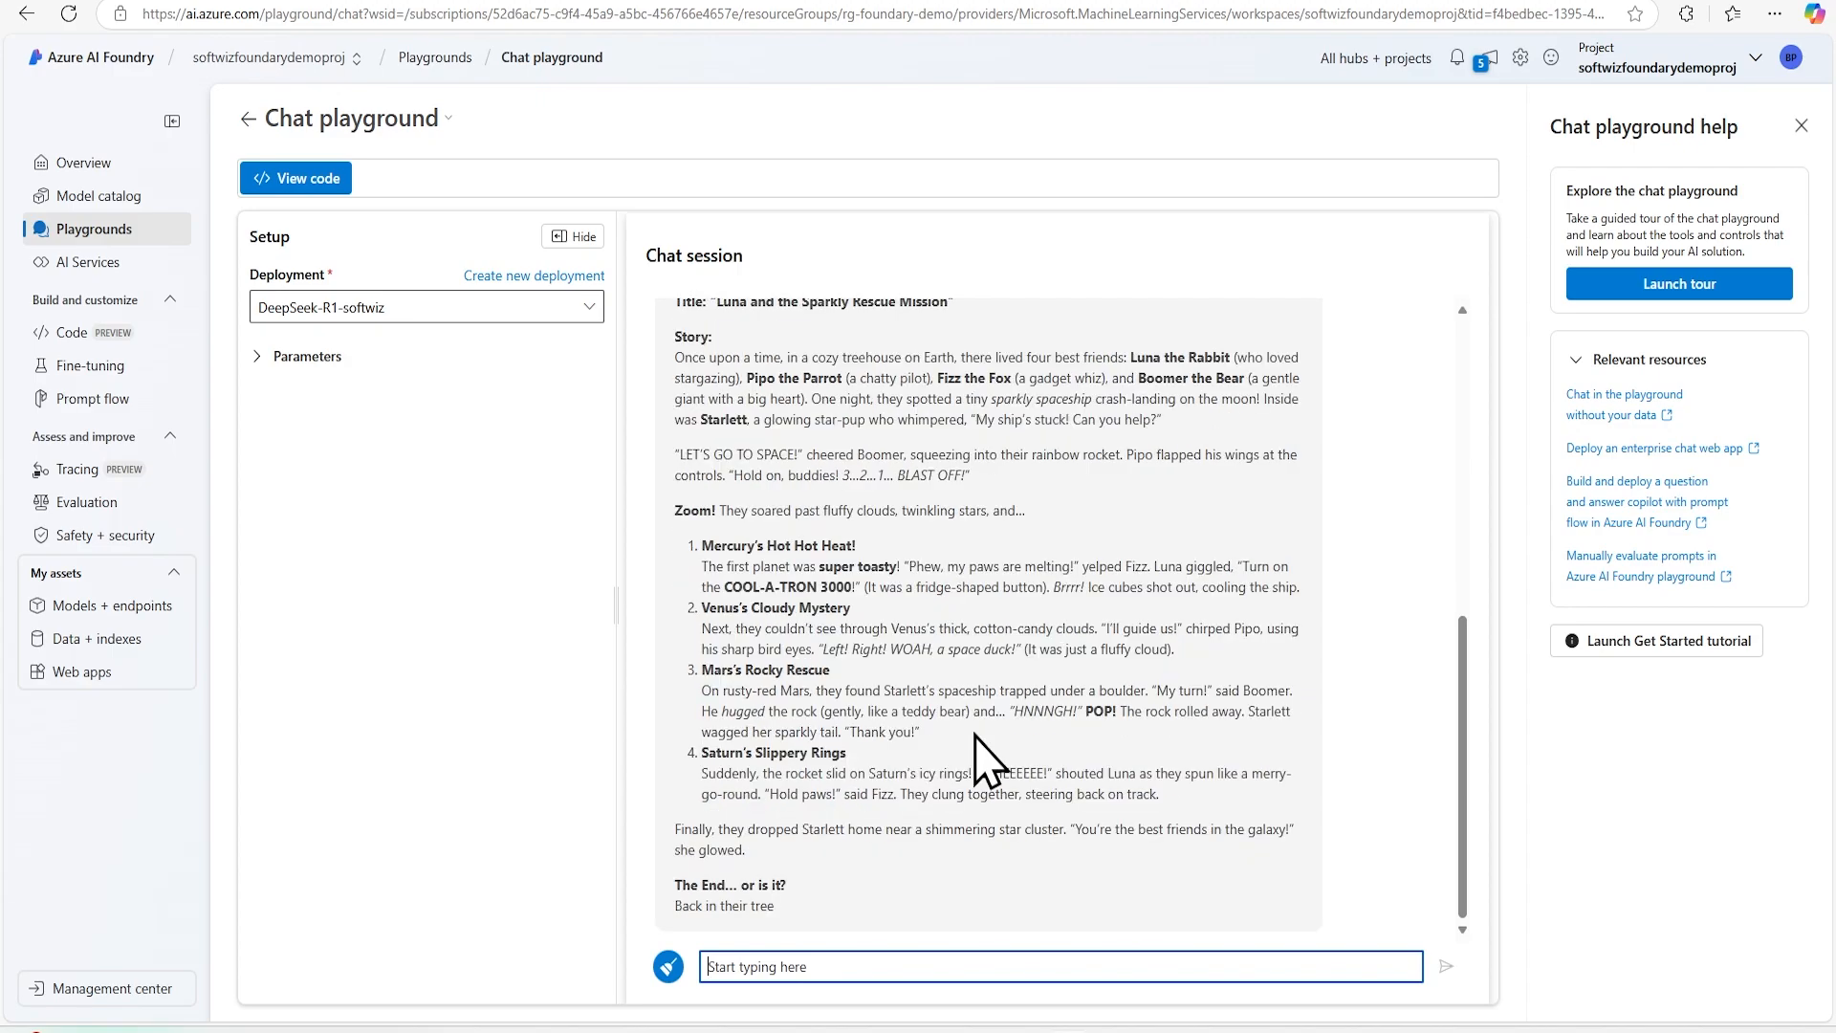
# Step: Show the sample C# HttpClient code for calling the DeepSeek-R1-softwiz endpoint
pyautogui.click(296, 178)
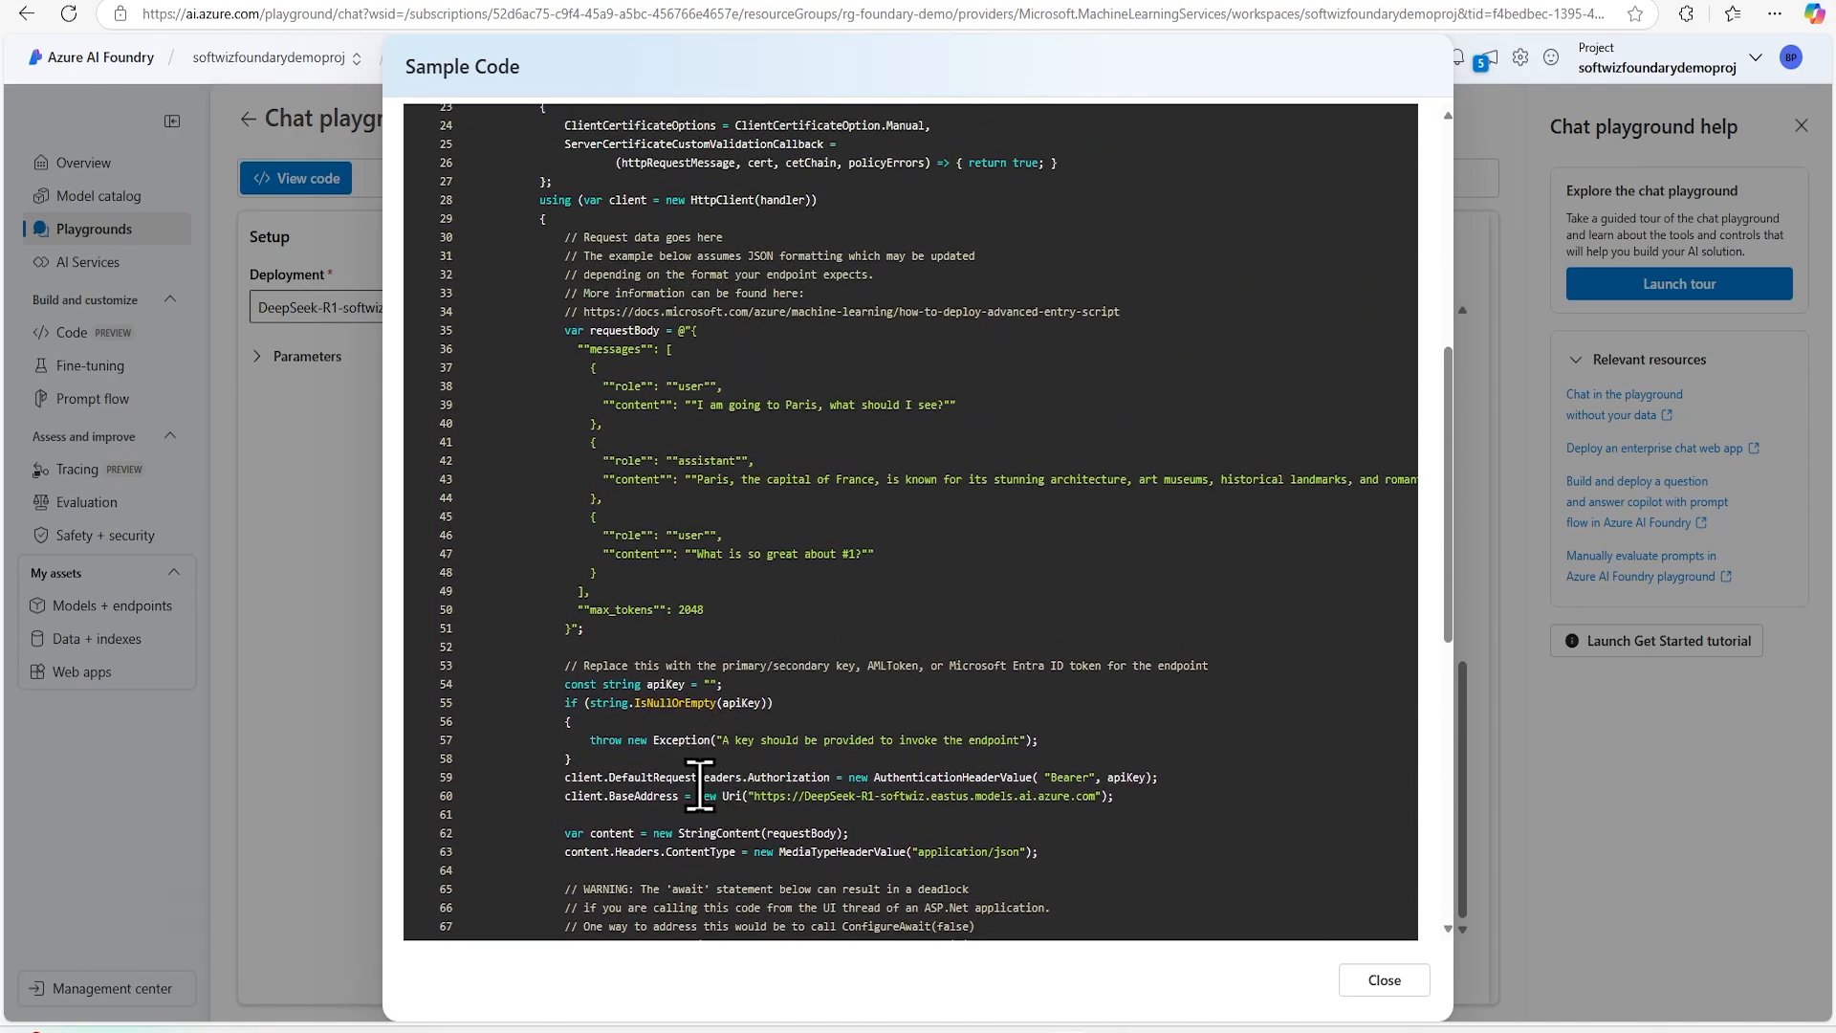